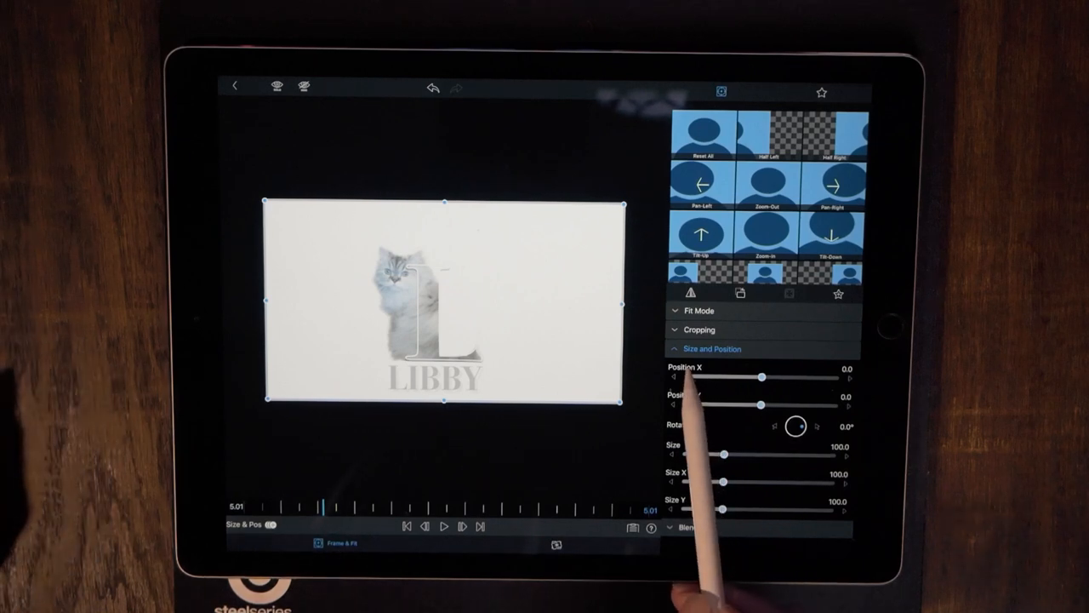
# - Trim the logo's Left, Right and Top crop sliders, then reset all three back to 0
pyautogui.click(698, 331)
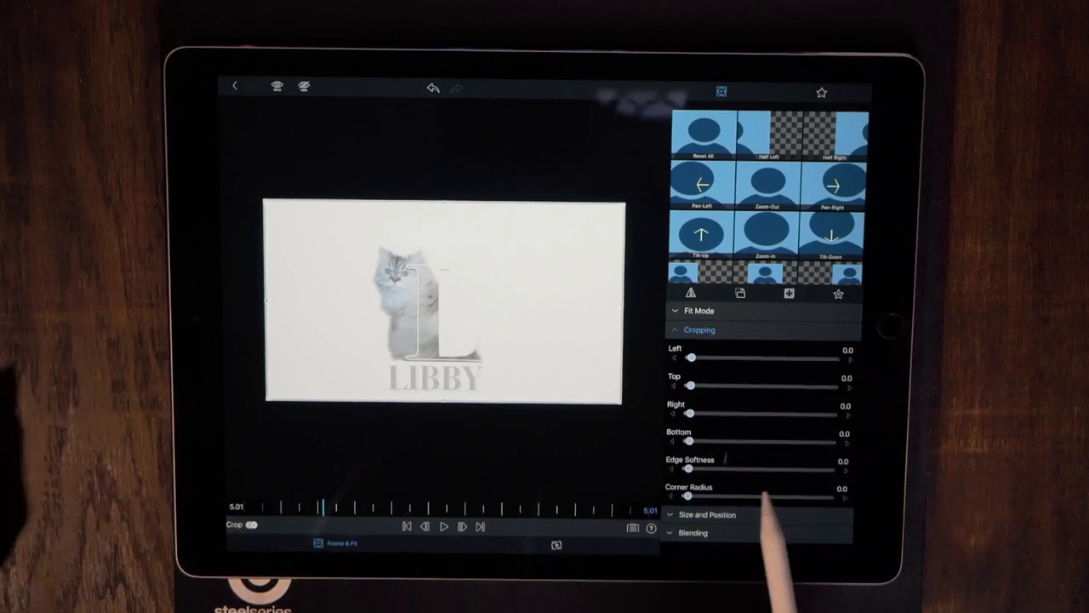
pyautogui.moveTo(690, 357); pyautogui.dragTo(706, 357)
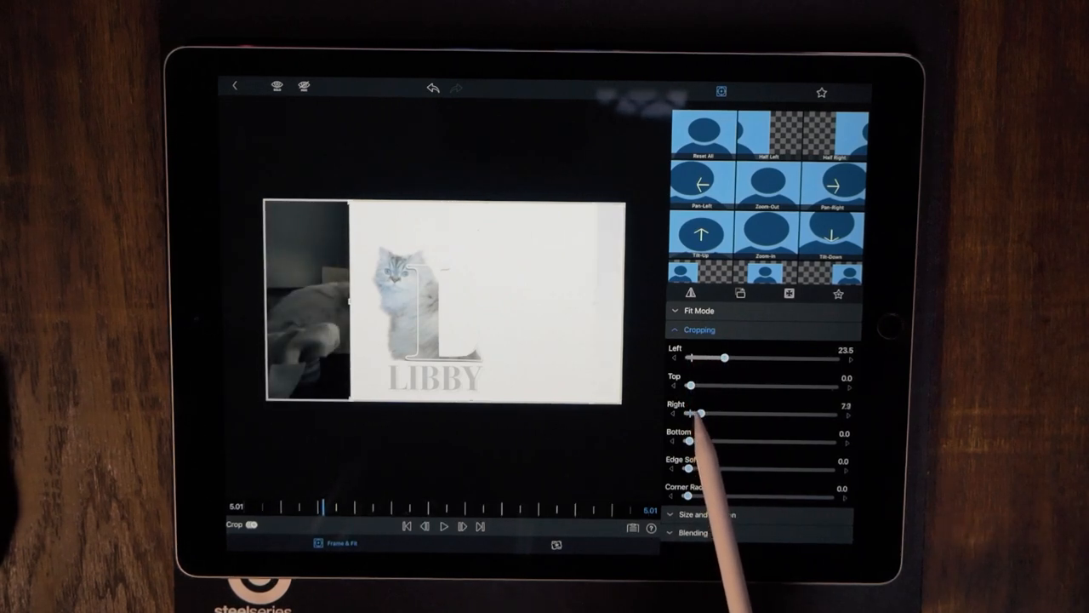
pyautogui.moveTo(699, 414); pyautogui.dragTo(732, 413)
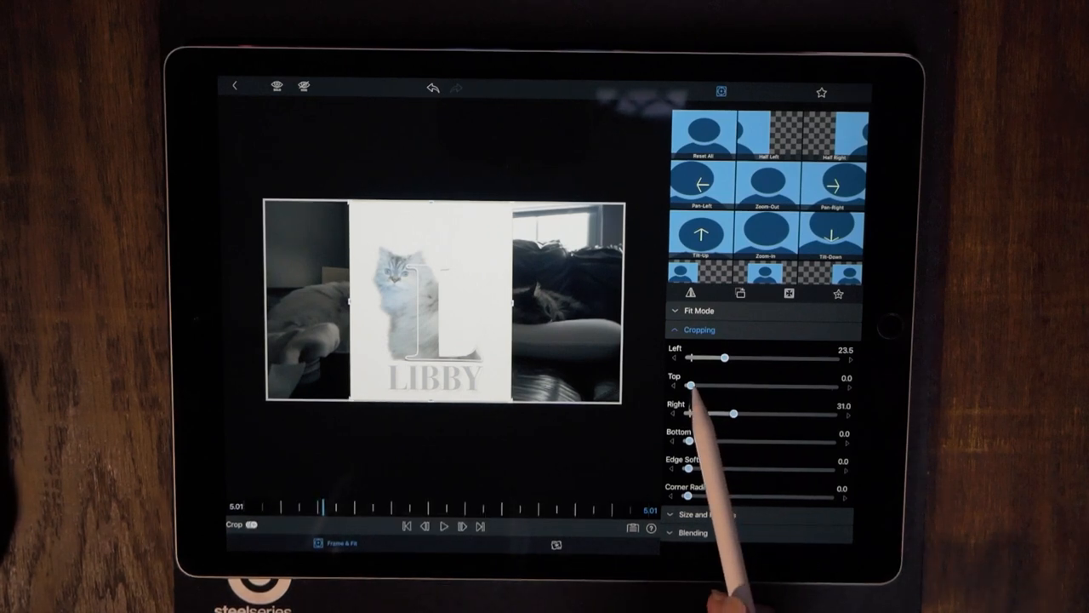
pyautogui.moveTo(690, 386); pyautogui.dragTo(719, 387)
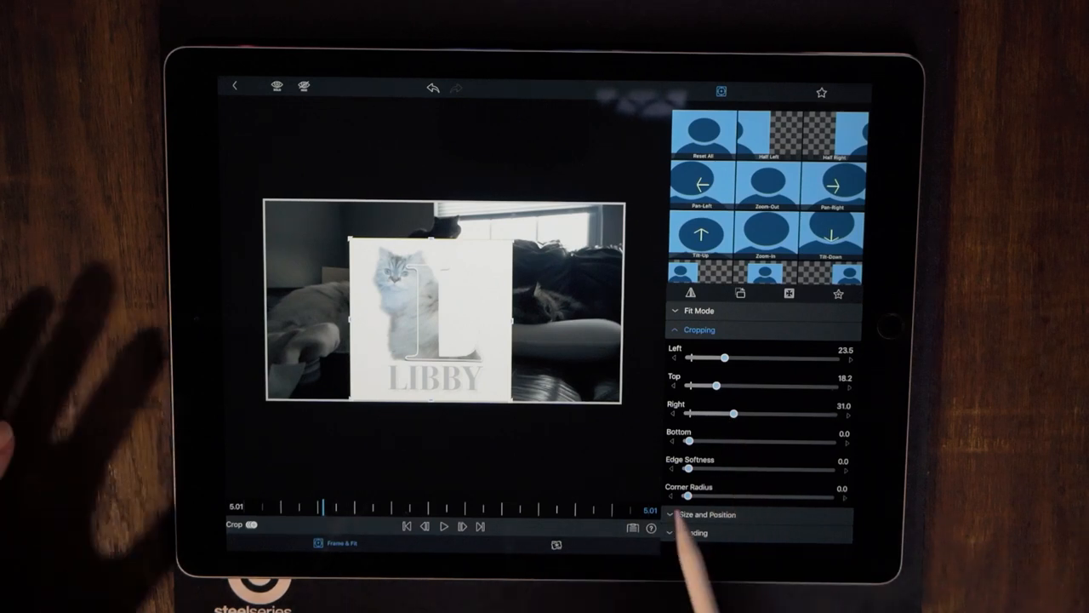
pyautogui.moveTo(733, 413); pyautogui.dragTo(695, 413)
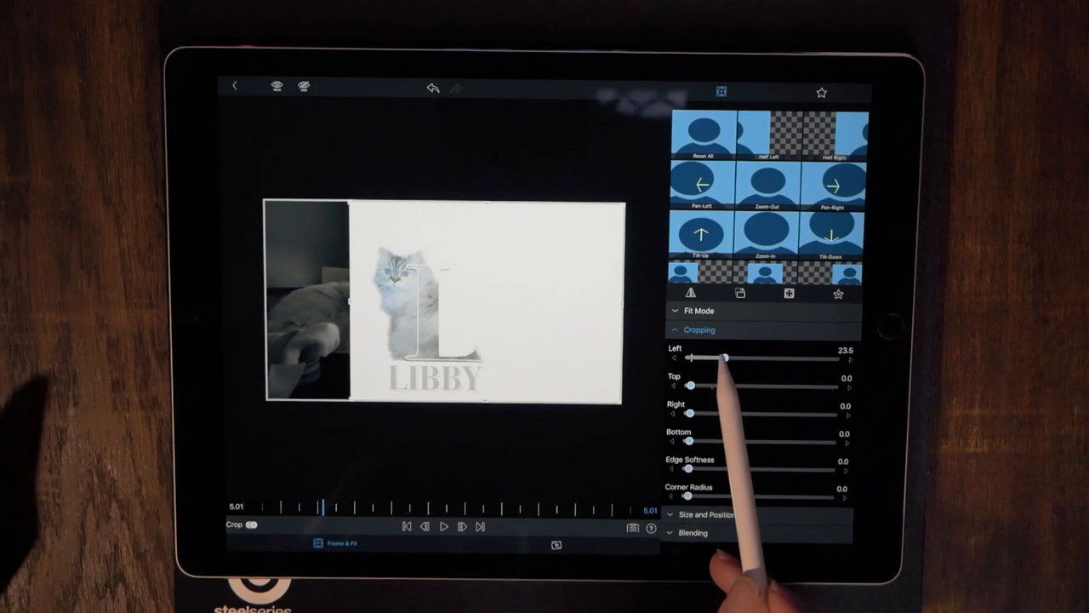
pyautogui.moveTo(732, 358); pyautogui.dragTo(689, 357)
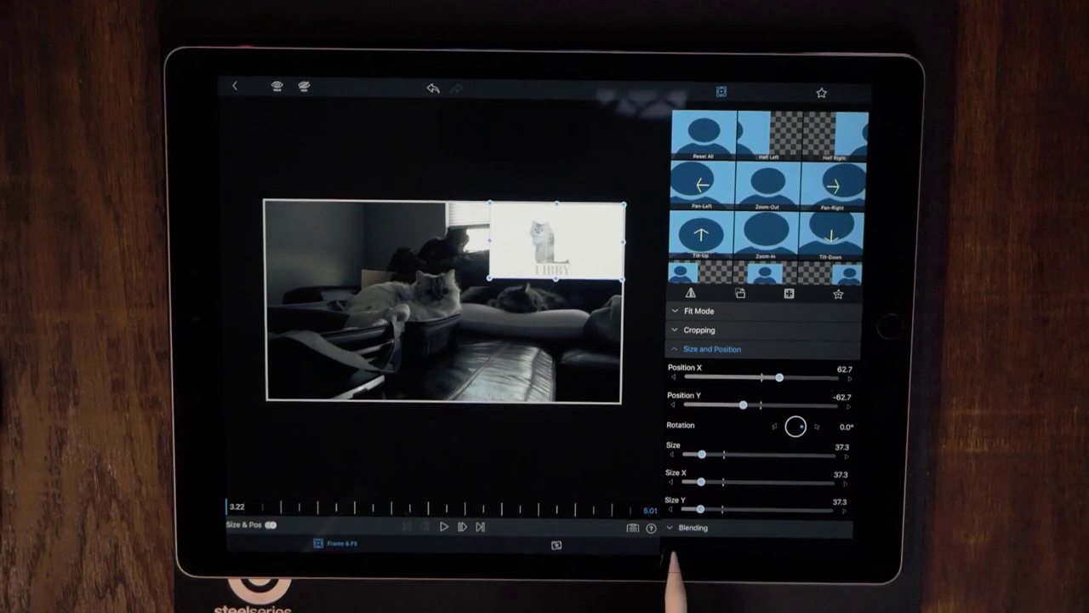
# - Lower the logo's Blending opacity from 100% to 0% at the clip start
pyautogui.click(681, 531)
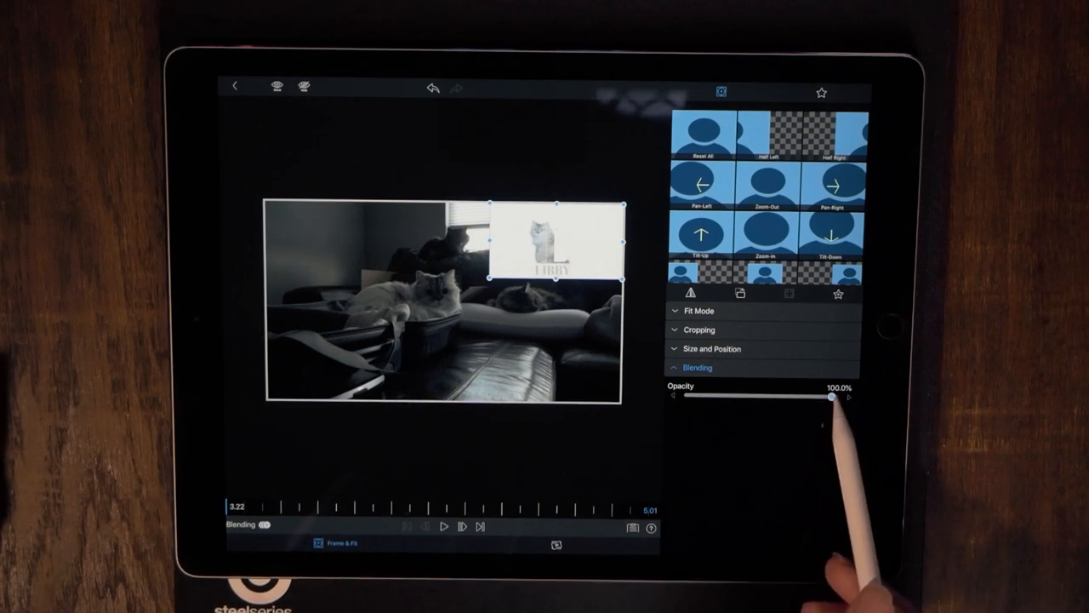
pyautogui.moveTo(830, 400); pyautogui.dragTo(698, 400)
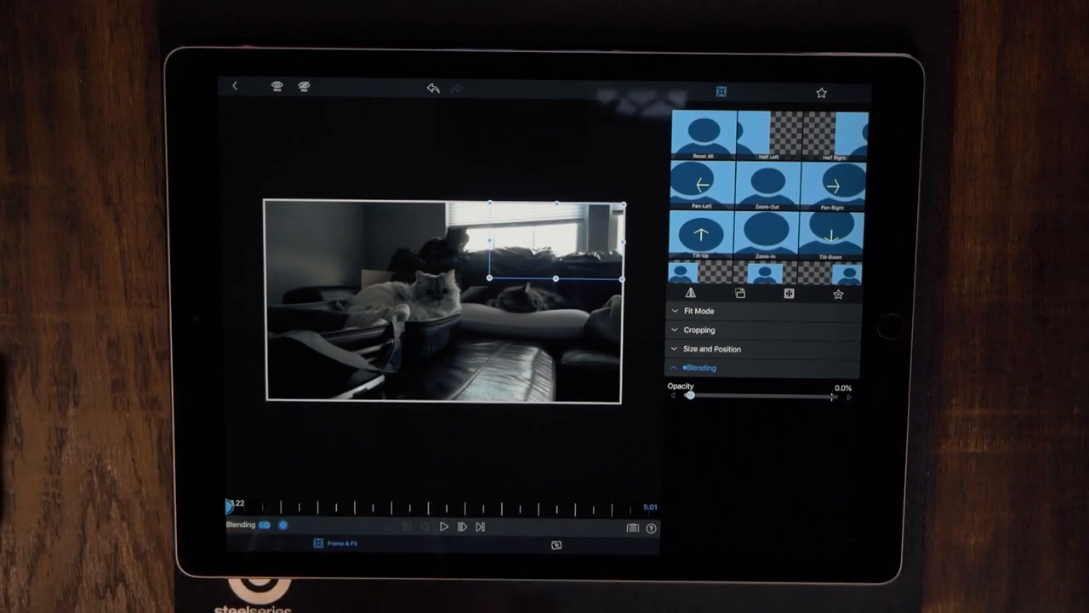
# - Add an opacity keyframe about 5 seconds in and raise the logo to 100%
pyautogui.moveTo(238, 507); pyautogui.dragTo(320, 507)
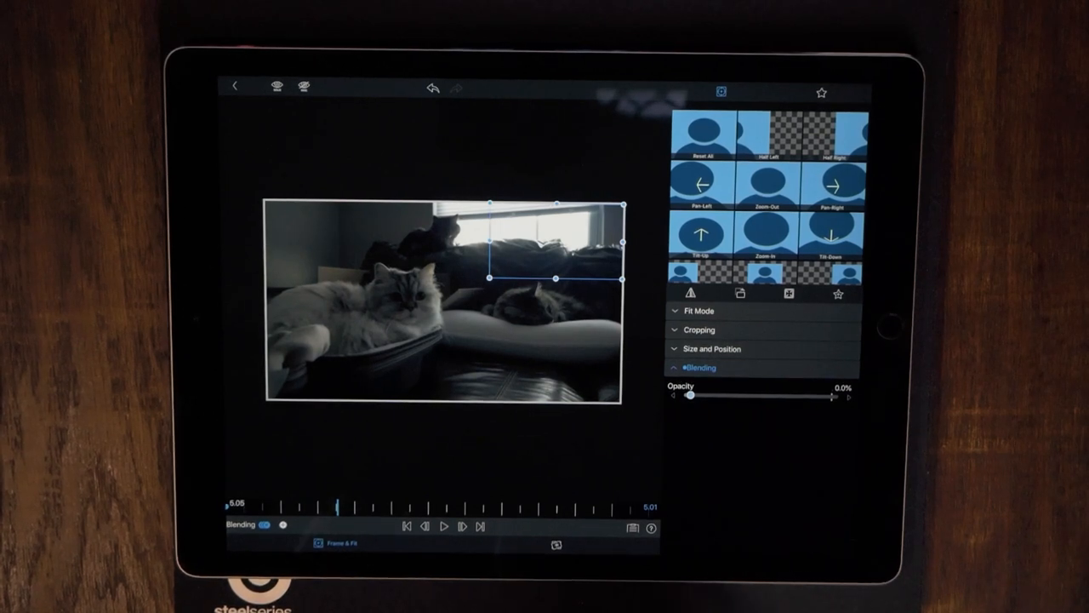
pyautogui.click(691, 398)
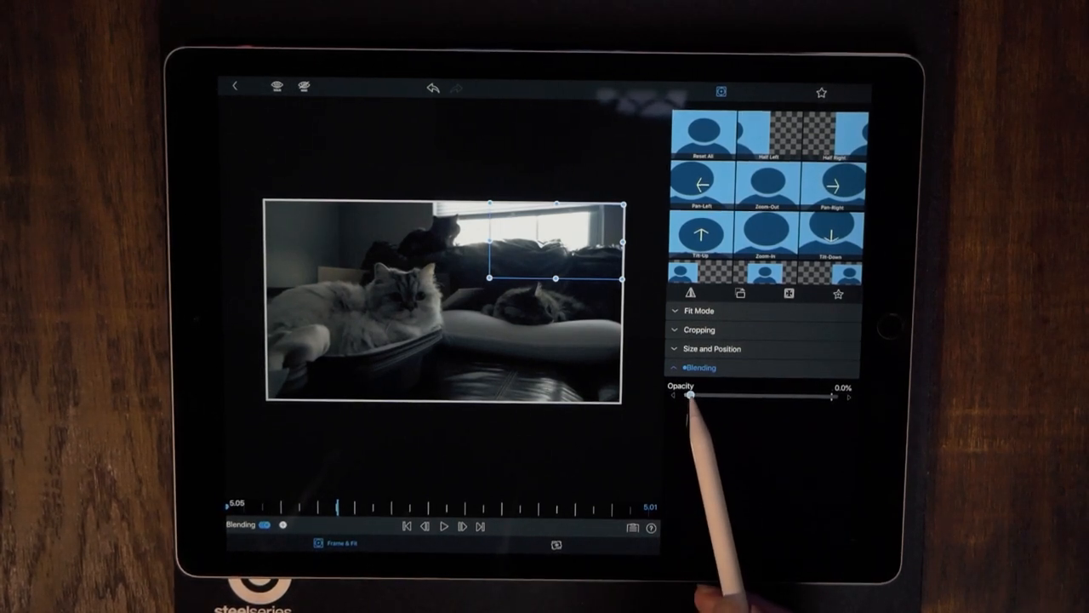
pyautogui.moveTo(681, 400); pyautogui.dragTo(830, 400)
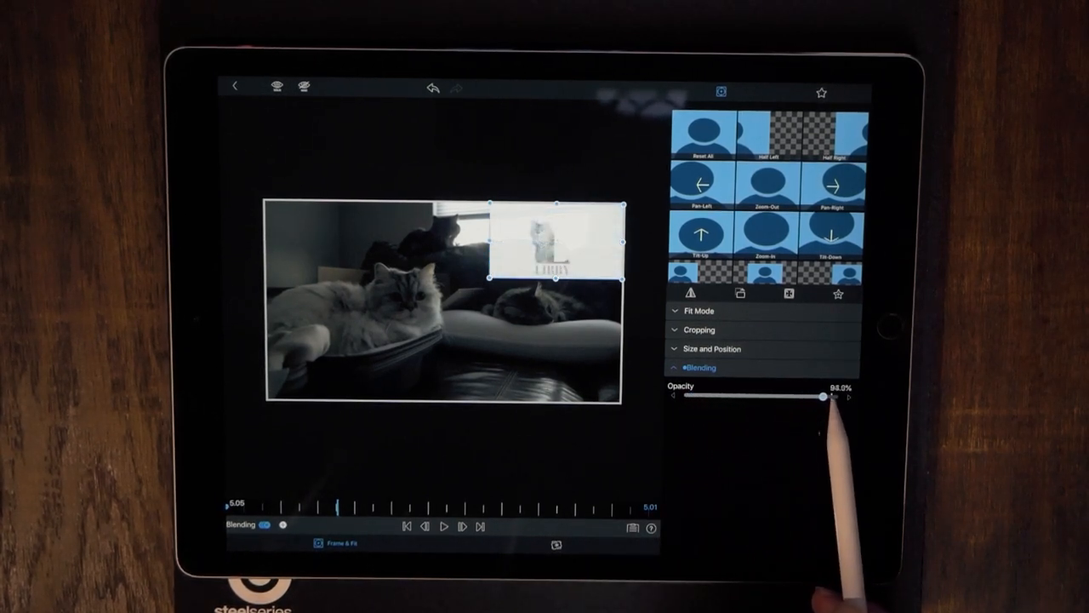
pyautogui.moveTo(817, 398); pyautogui.dragTo(850, 398)
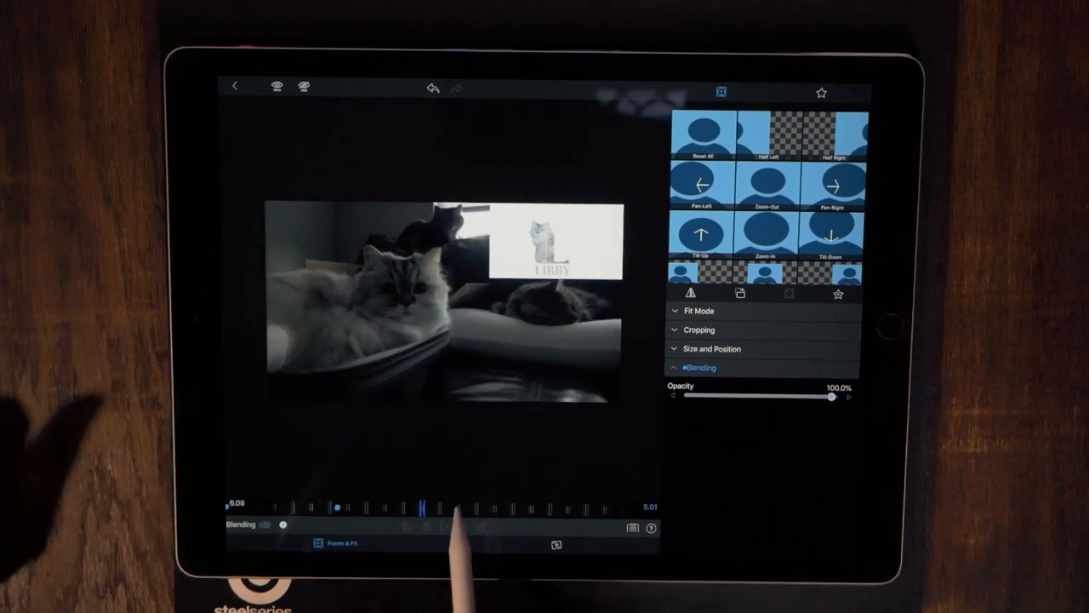
# - Near the clip's end, keyframe the logo's opacity back down to 0%
pyautogui.moveTo(451, 507); pyautogui.dragTo(646, 507)
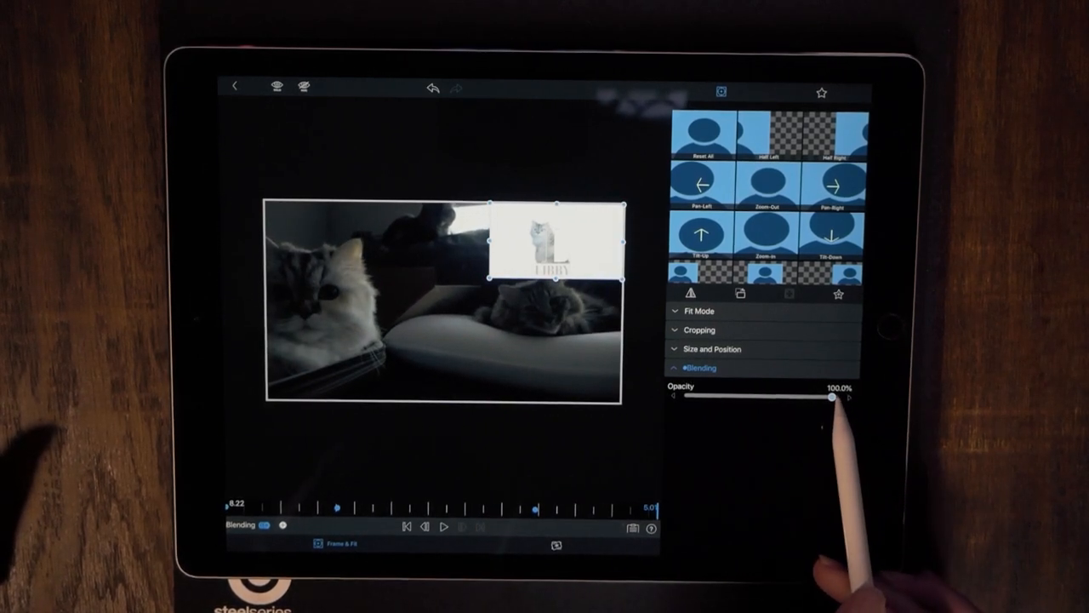
pyautogui.moveTo(830, 400); pyautogui.dragTo(688, 400)
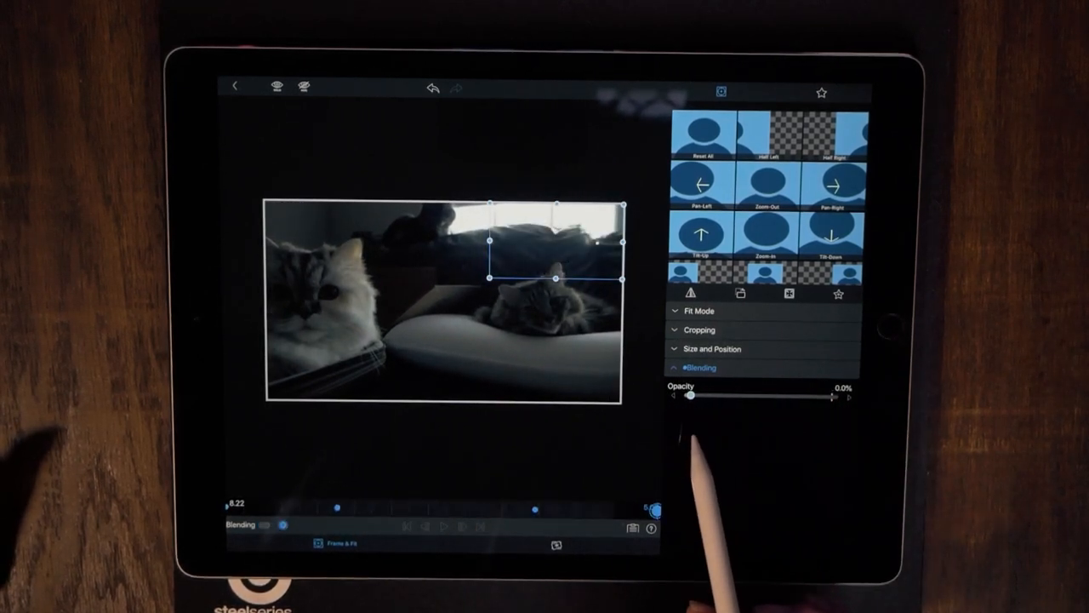